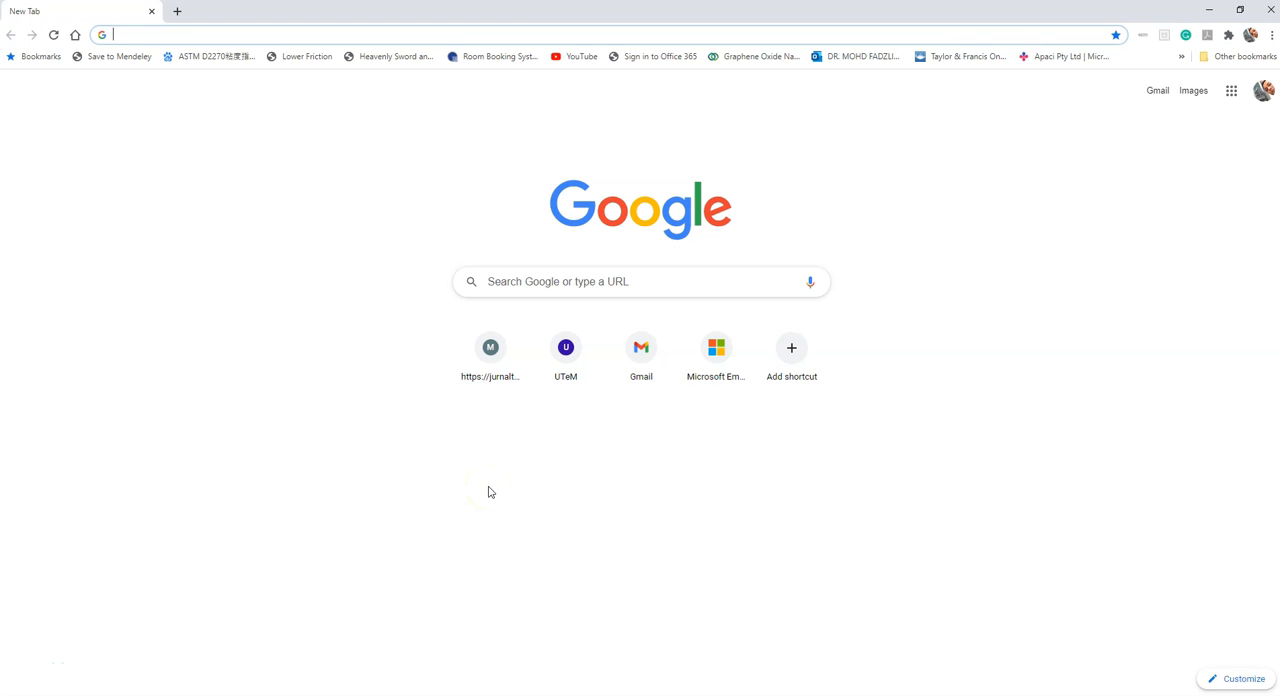
{"action": "mouse_move", "coordinate": [490, 492]}
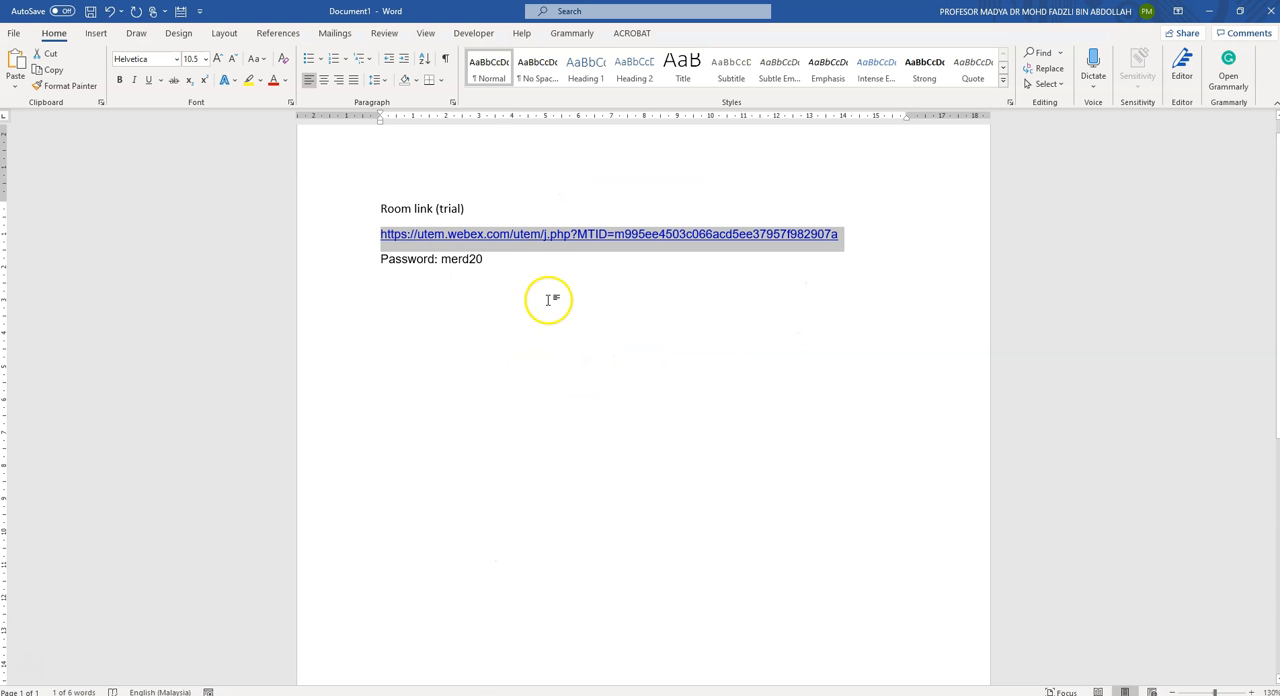
{"action": "mouse_move", "coordinate": [532, 240]}
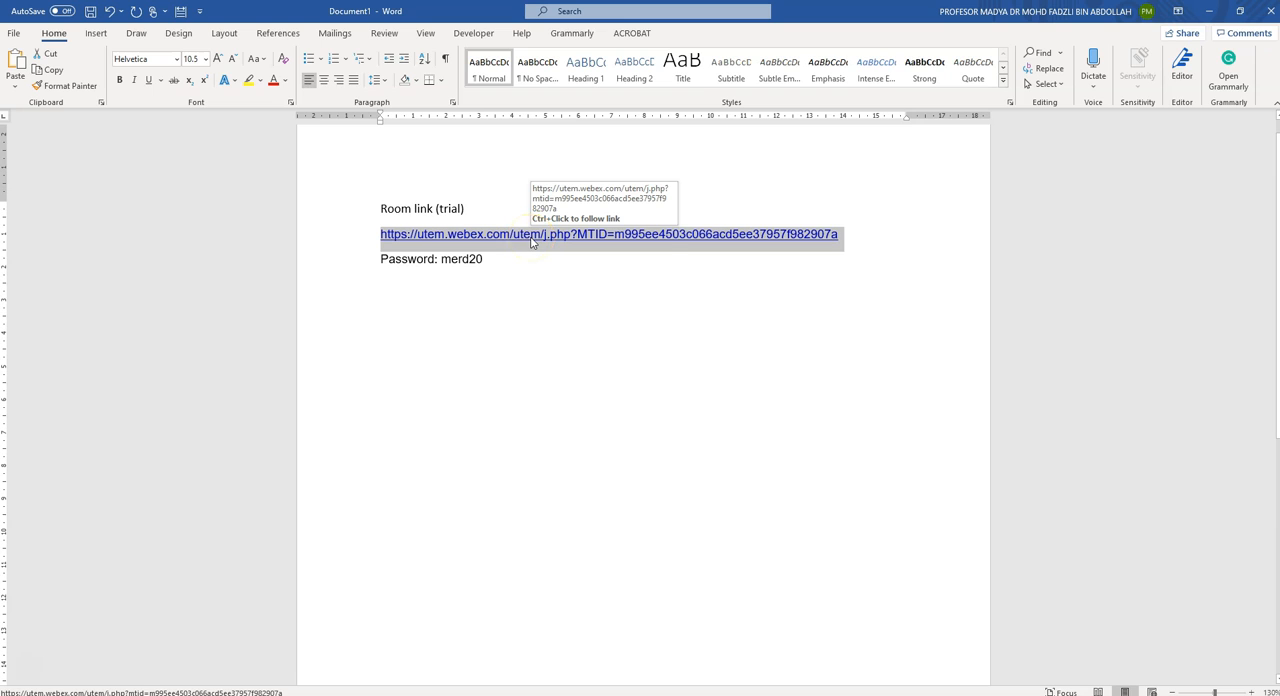
{"action": "mouse_move", "coordinate": [554, 266]}
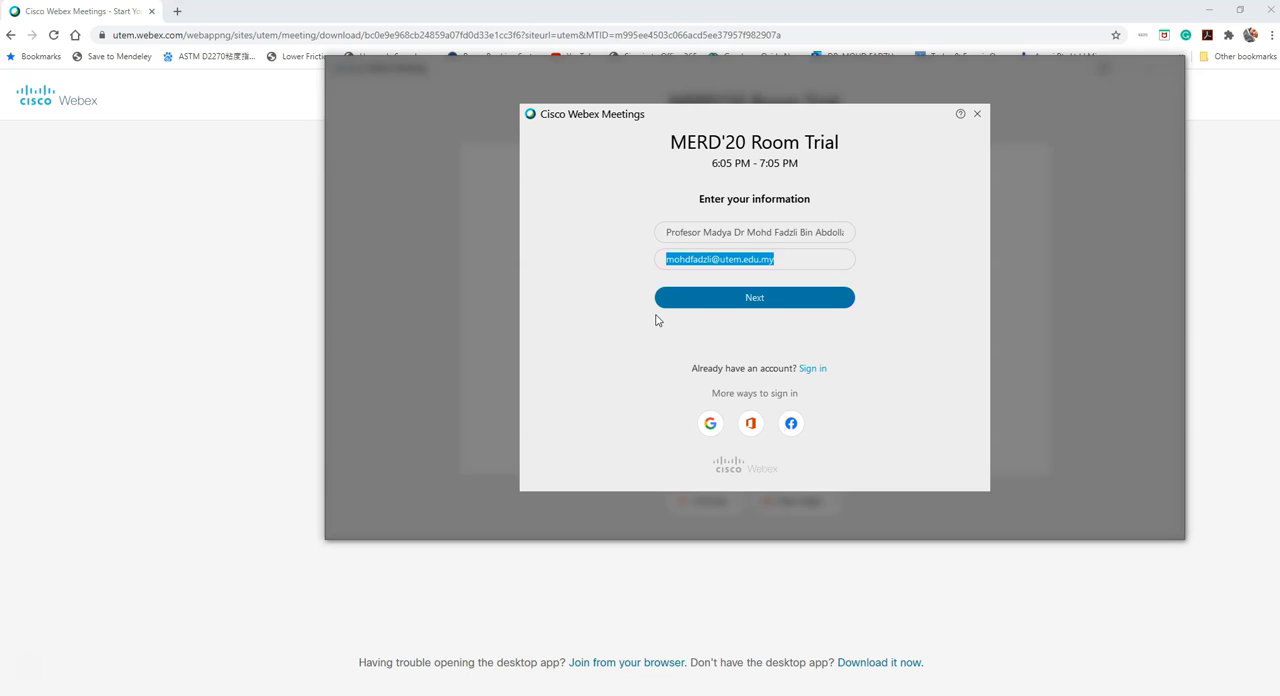
{"action": "mouse_move", "coordinate": [846, 174]}
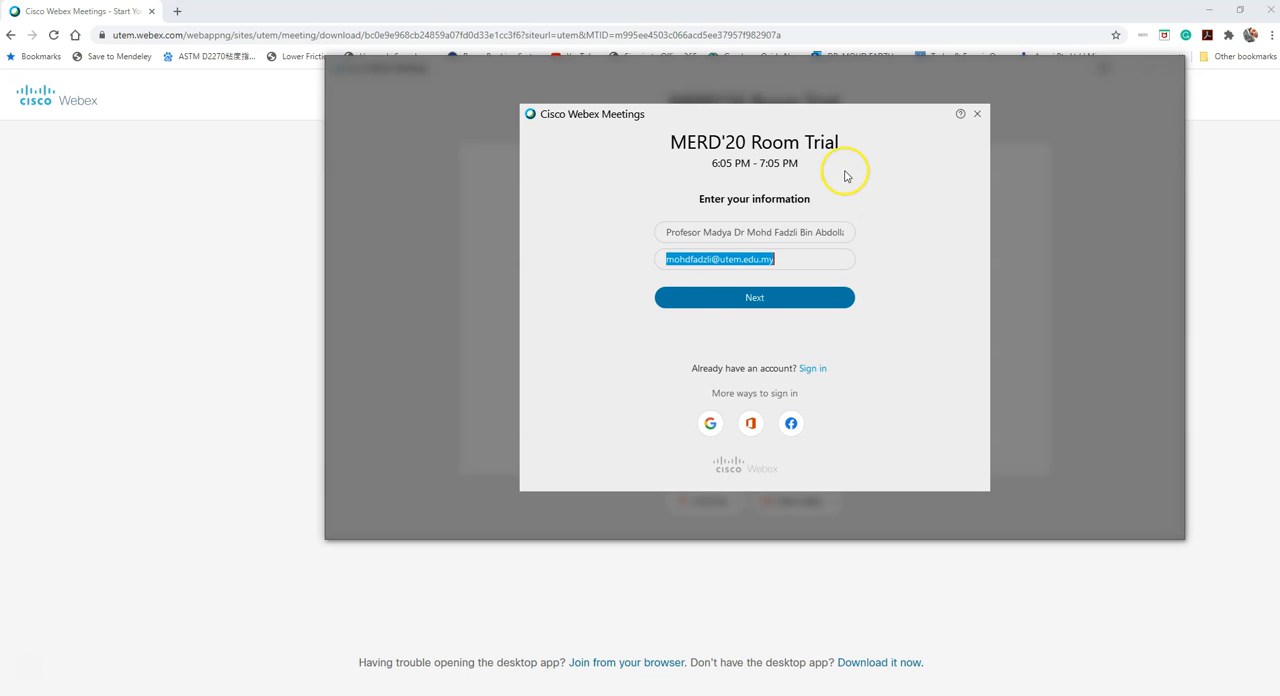
{"action": "mouse_move", "coordinate": [1018, 138]}
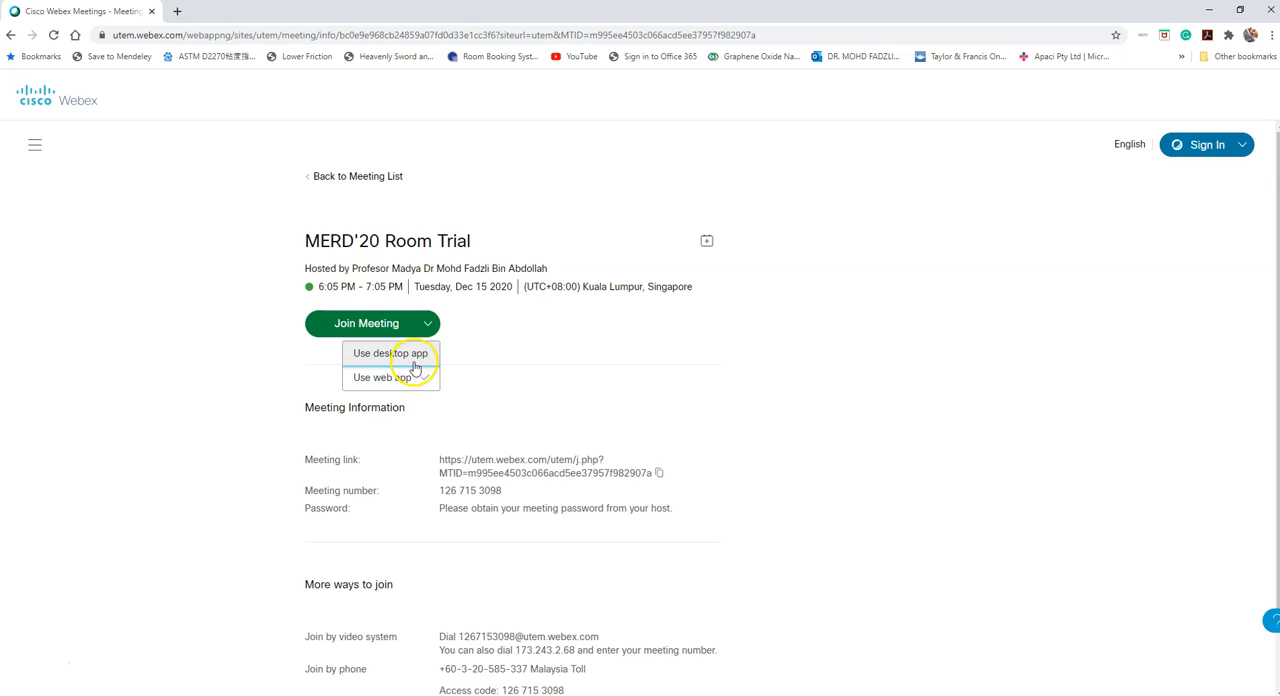
Choose 'Use web app' from the Join Meeting options and start joining MERD'20 Room Trial
{"action": "left_click", "coordinate": [390, 376]}
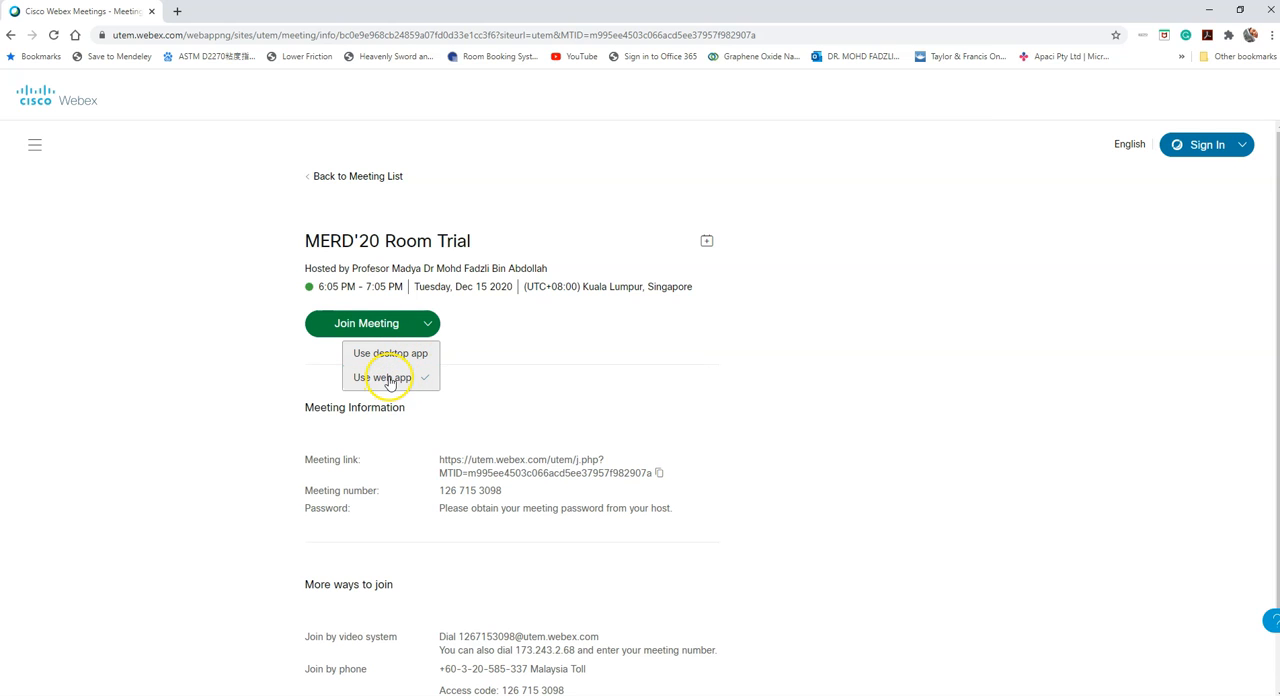
{"action": "left_click", "coordinate": [384, 376]}
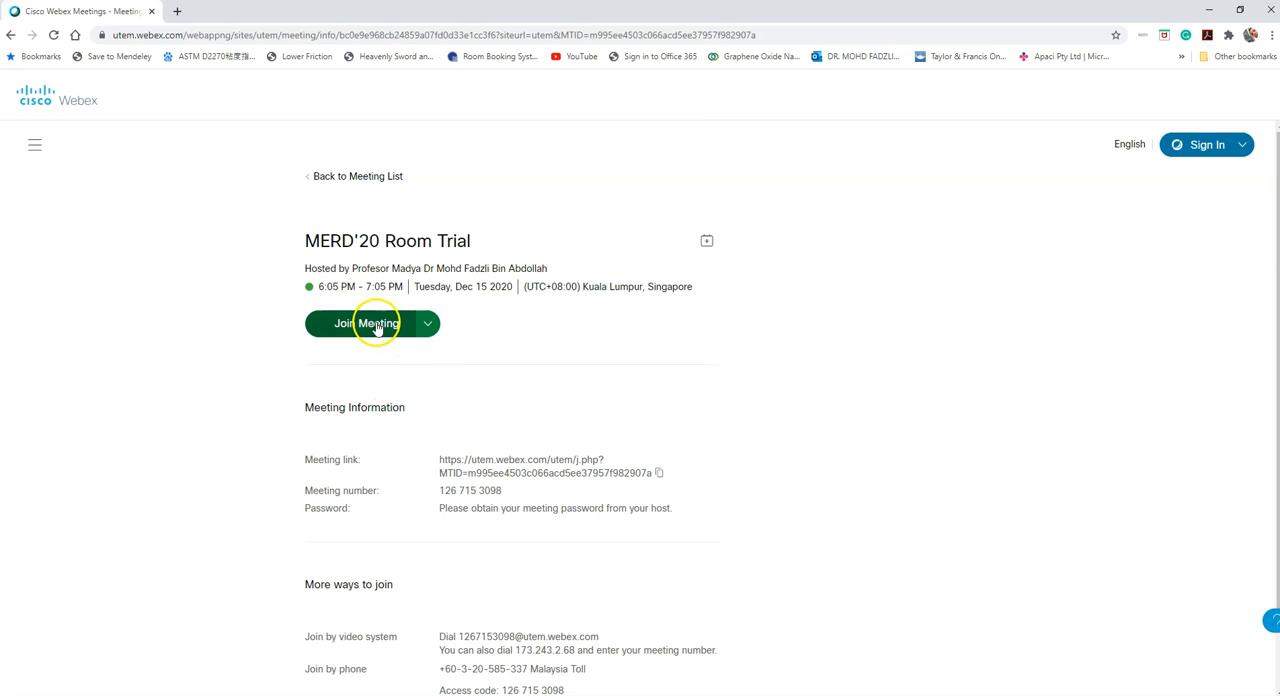
{"action": "left_click", "coordinate": [368, 324]}
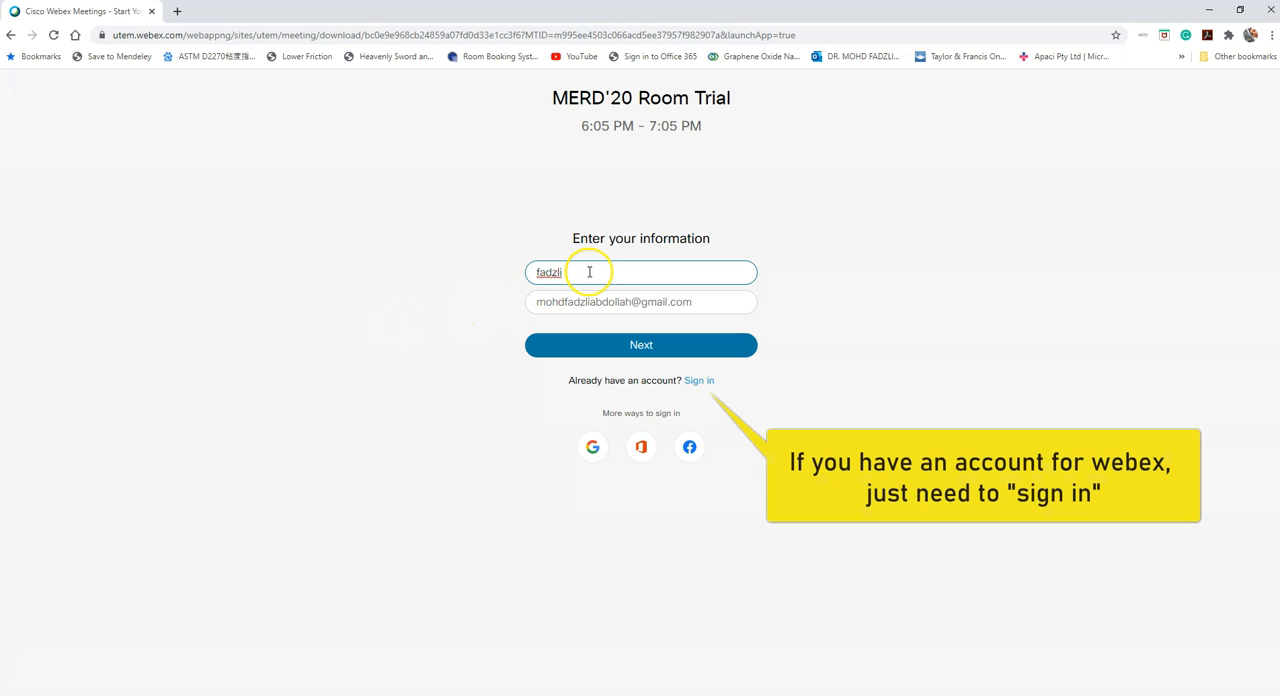
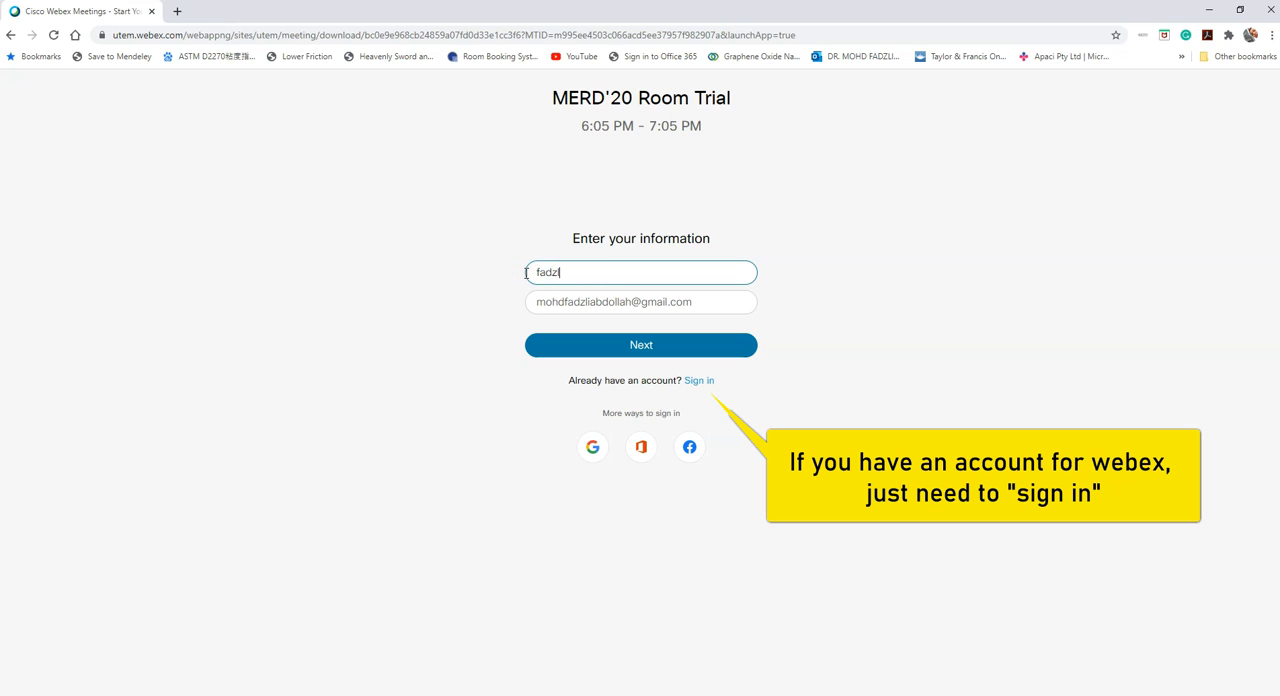
{"action": "left_click", "coordinate": [640, 300]}
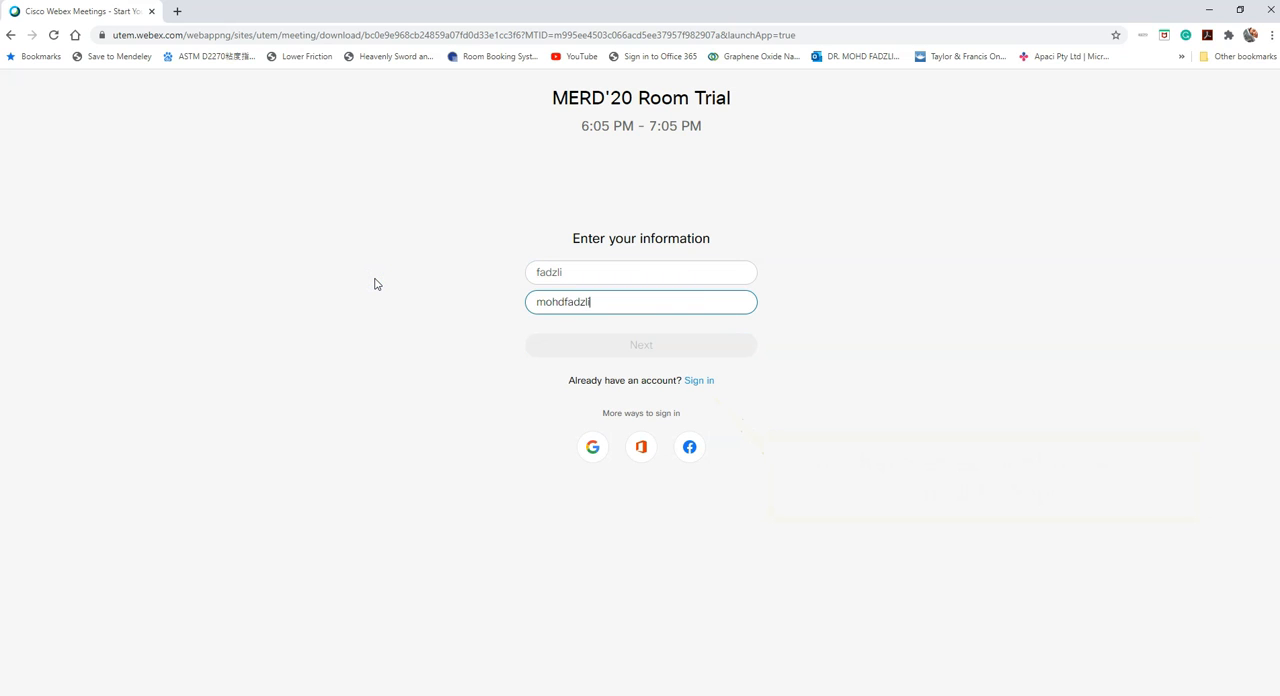
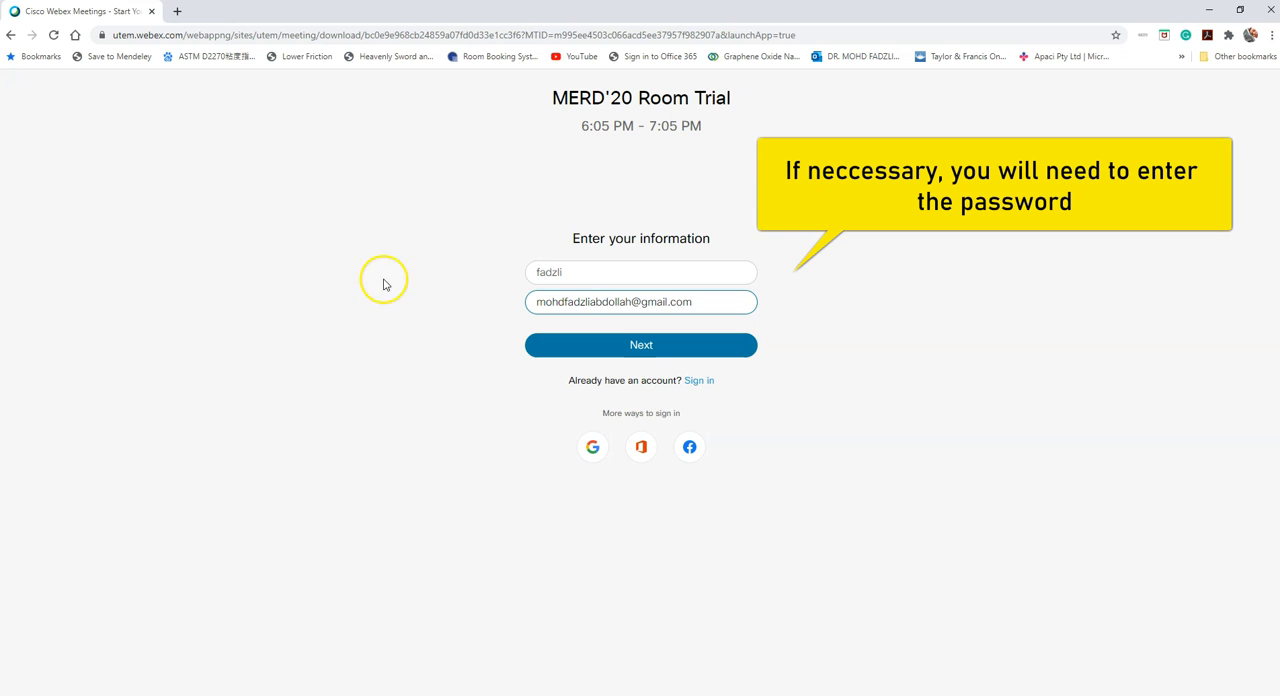
{"action": "left_click", "coordinate": [640, 344]}
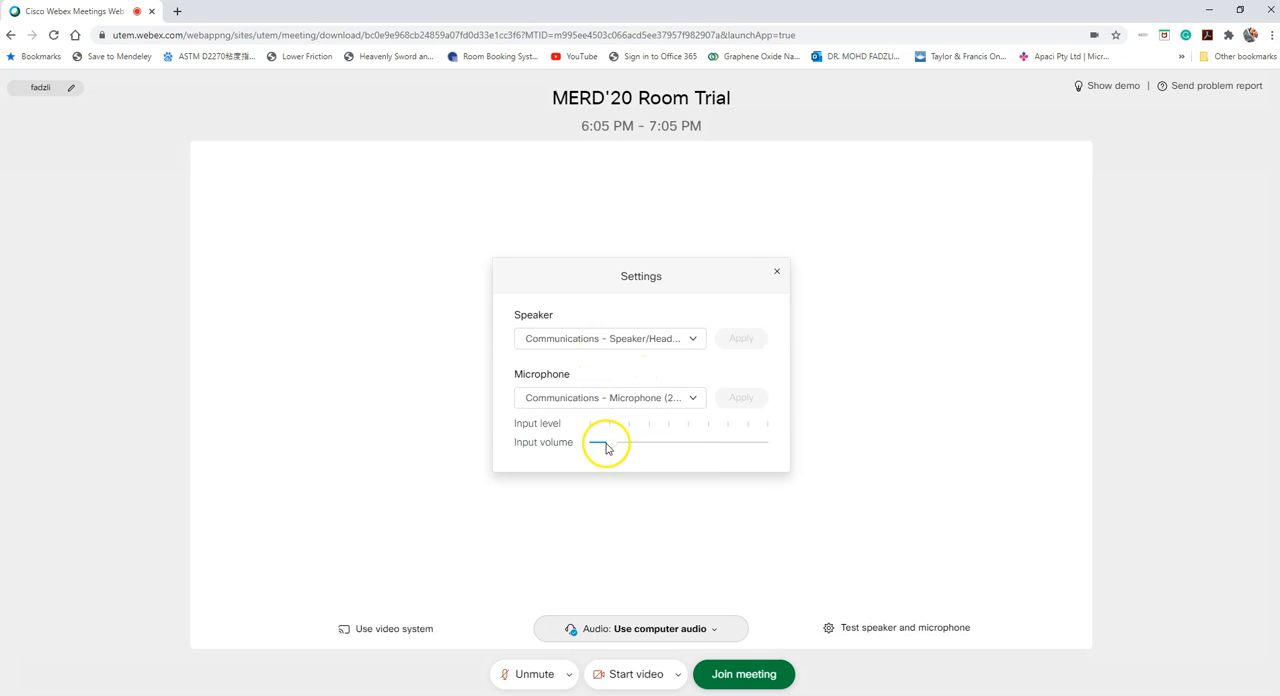
Close audio settings, try the camera preview and microphone, leaving video off and mic muted
{"action": "left_click", "coordinate": [776, 272]}
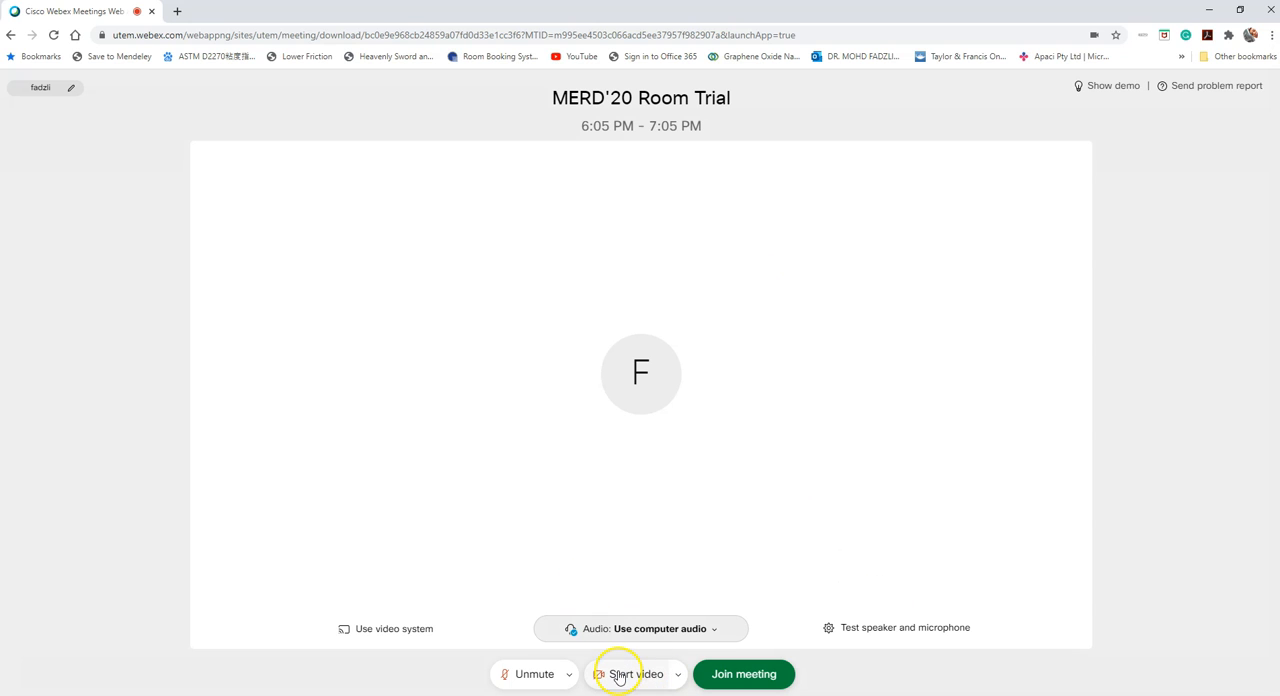
{"action": "left_click", "coordinate": [636, 674]}
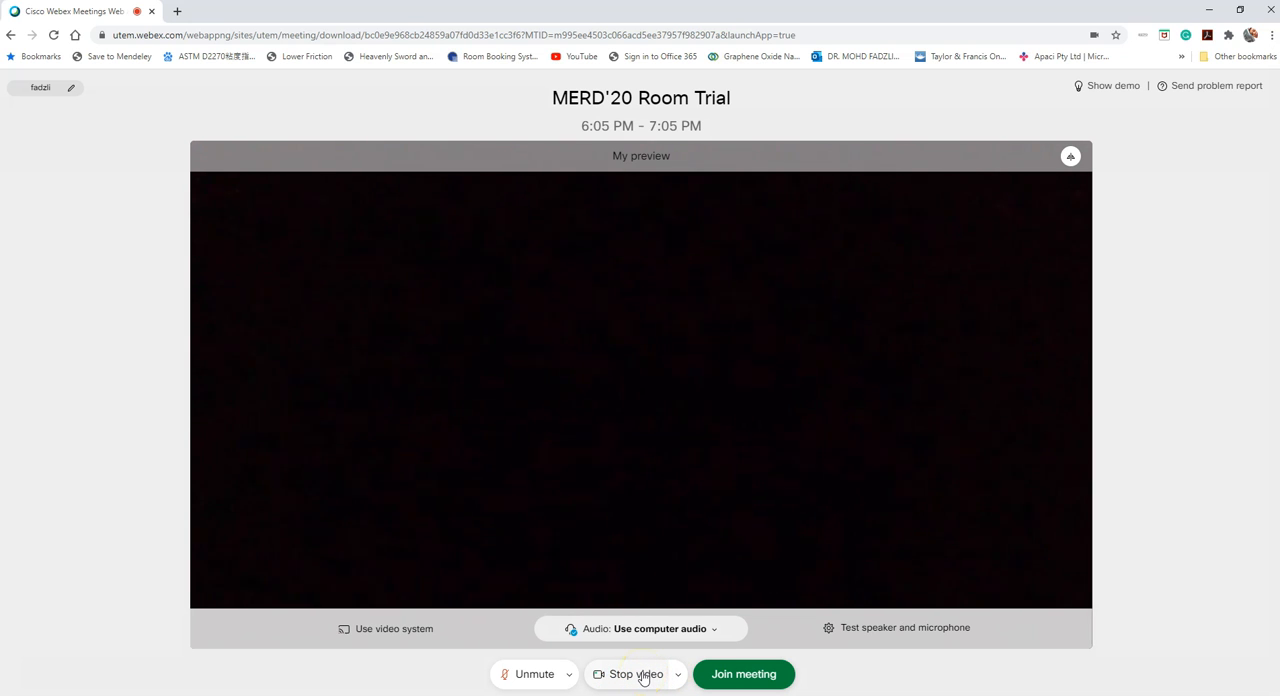
{"action": "left_click", "coordinate": [636, 672]}
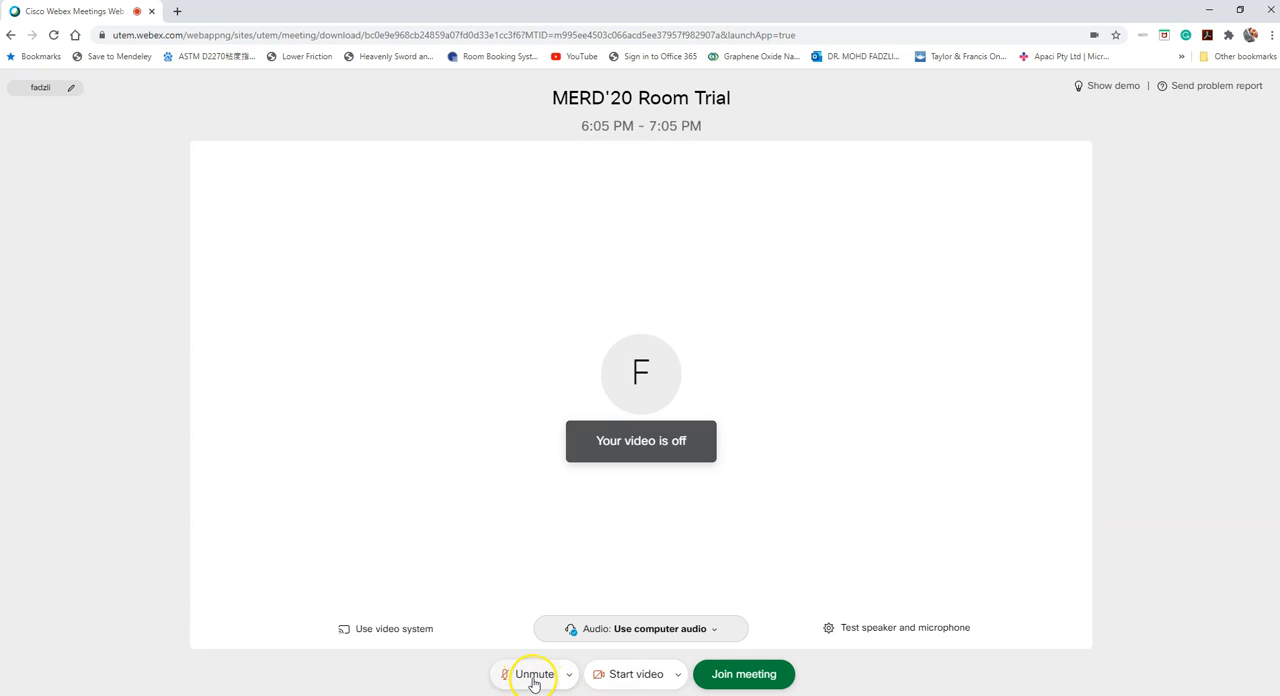
{"action": "left_click", "coordinate": [532, 674]}
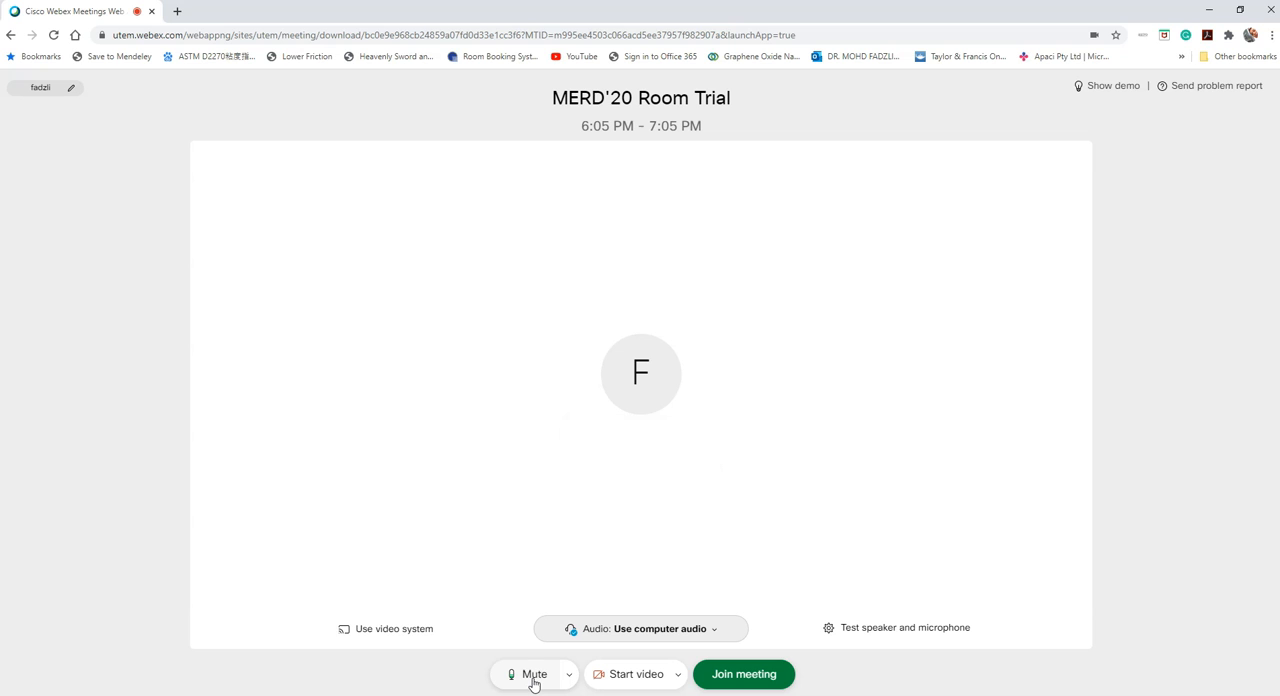
{"action": "left_click", "coordinate": [534, 674]}
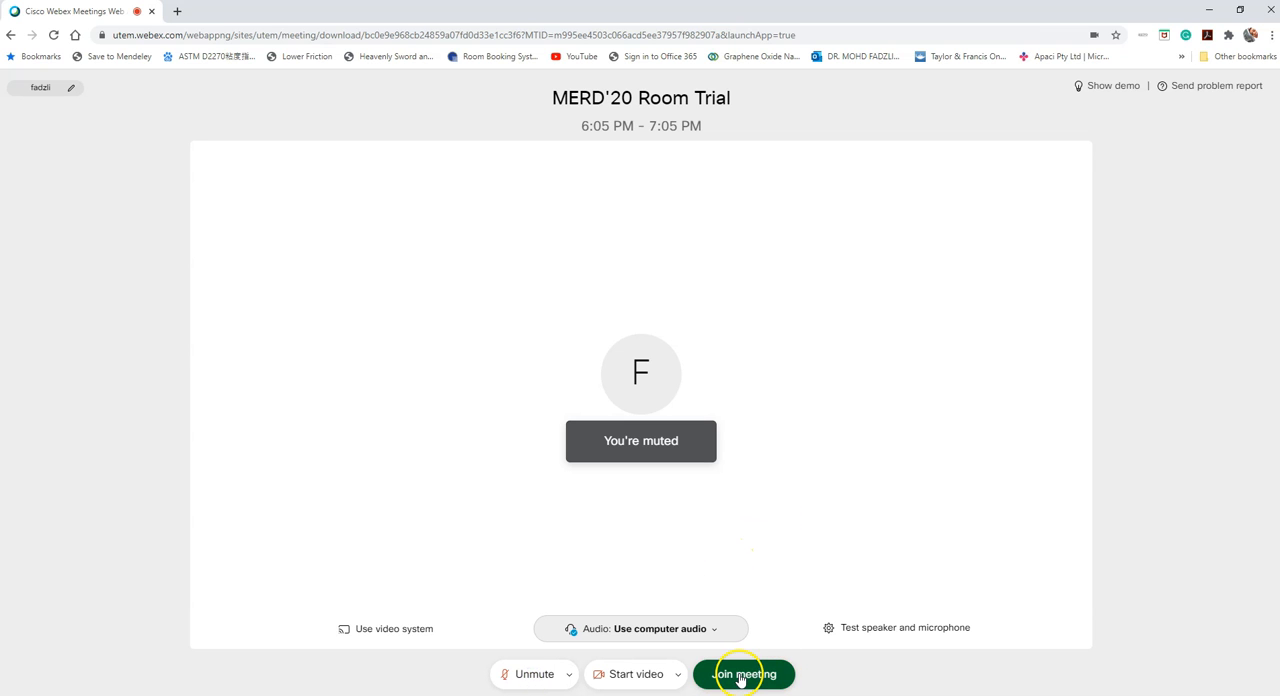
Join the MERD'20 Room Trial meeting from the preview screen
{"action": "left_click", "coordinate": [744, 672]}
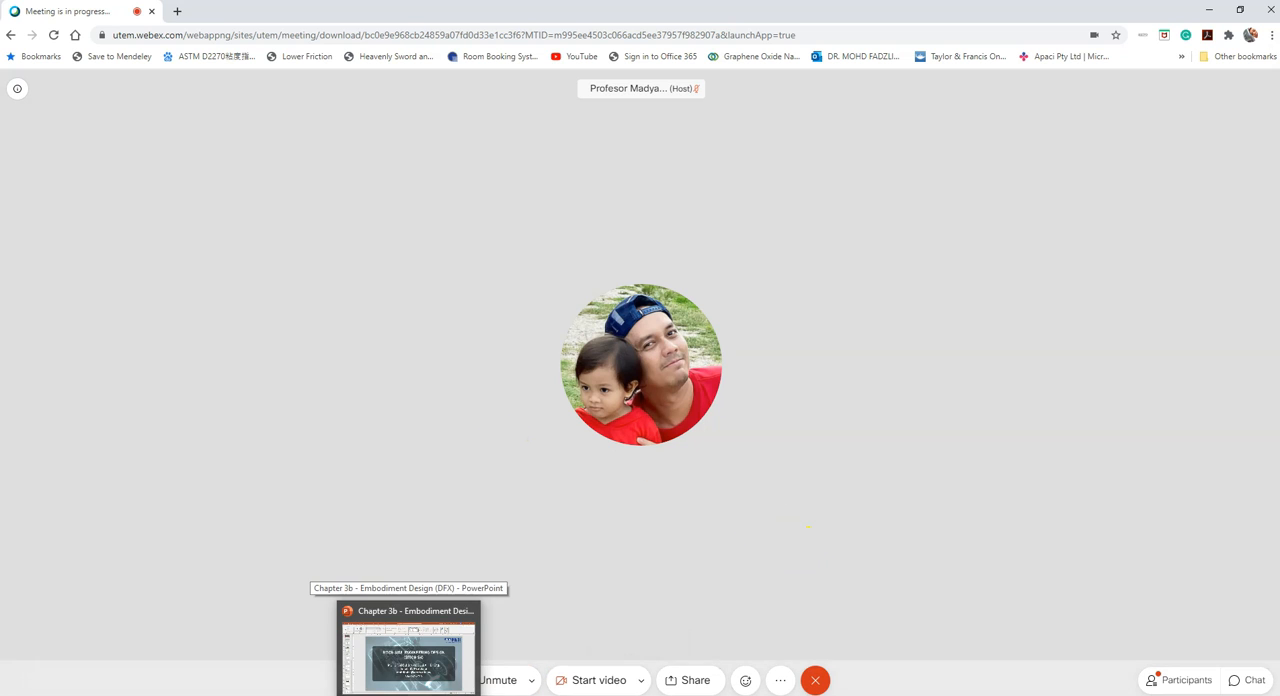
{"action": "left_click", "coordinate": [408, 650]}
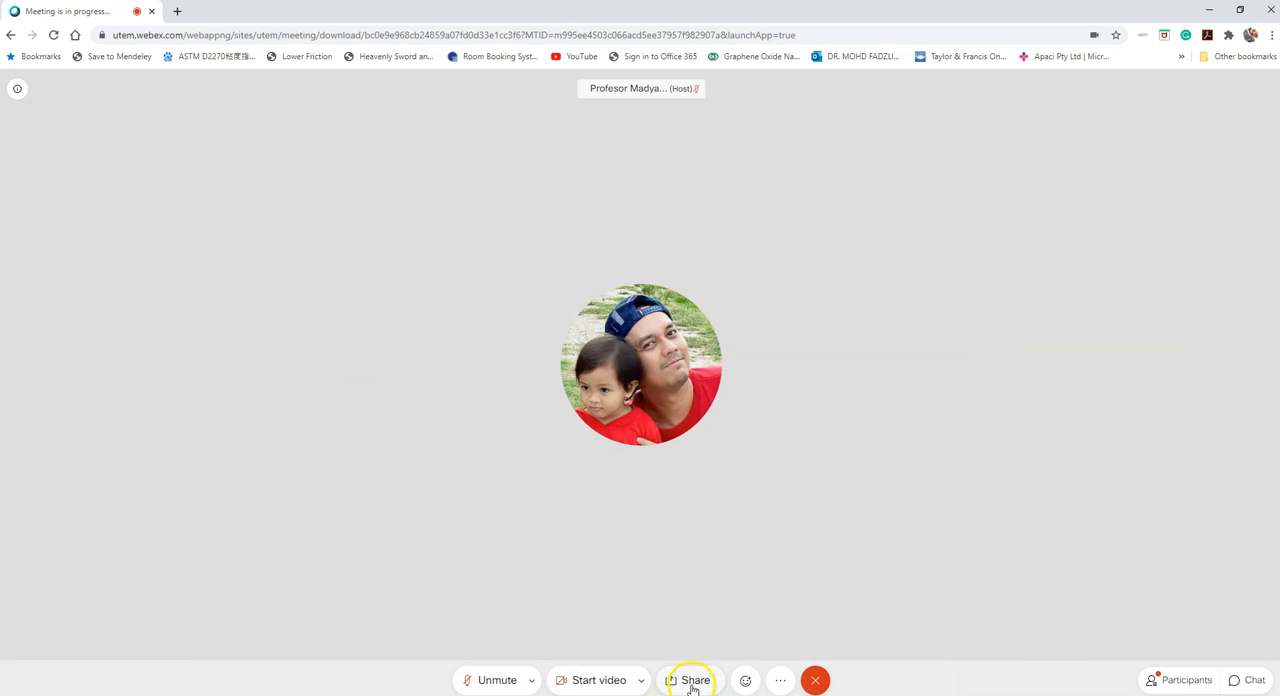
Start sharing a single Application, keeping 'Optimize for text and images'
{"action": "left_click", "coordinate": [688, 680]}
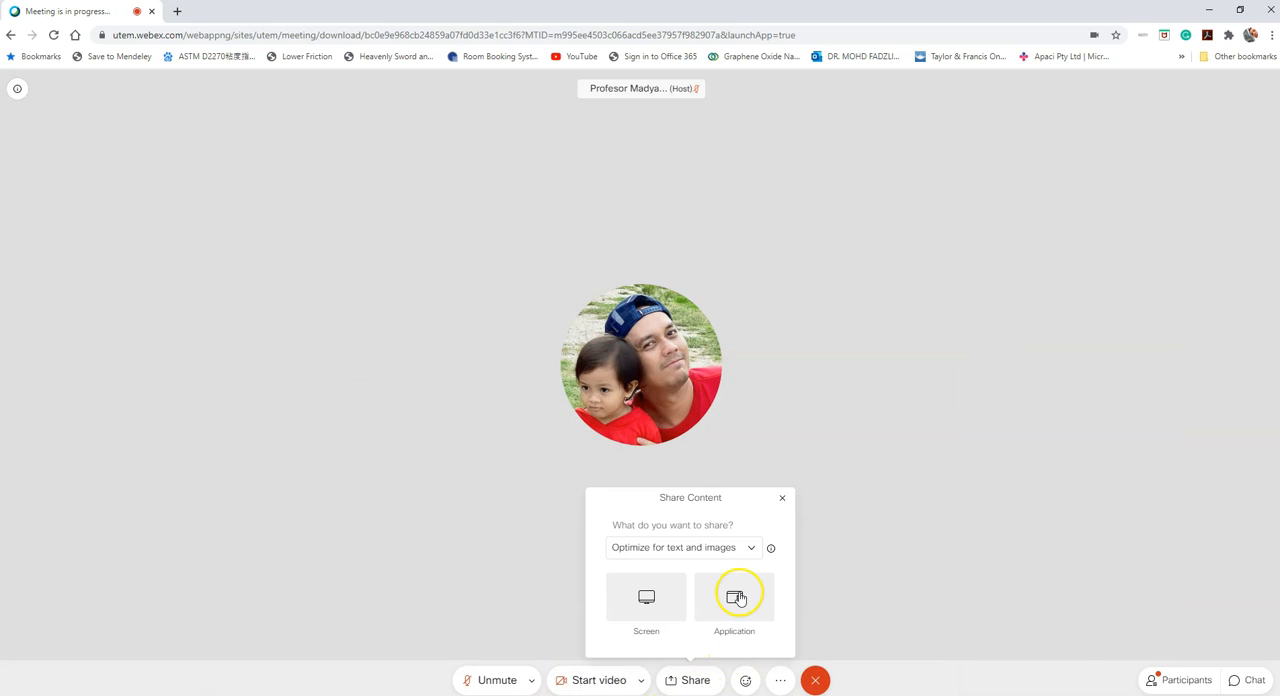
{"action": "left_click", "coordinate": [752, 548]}
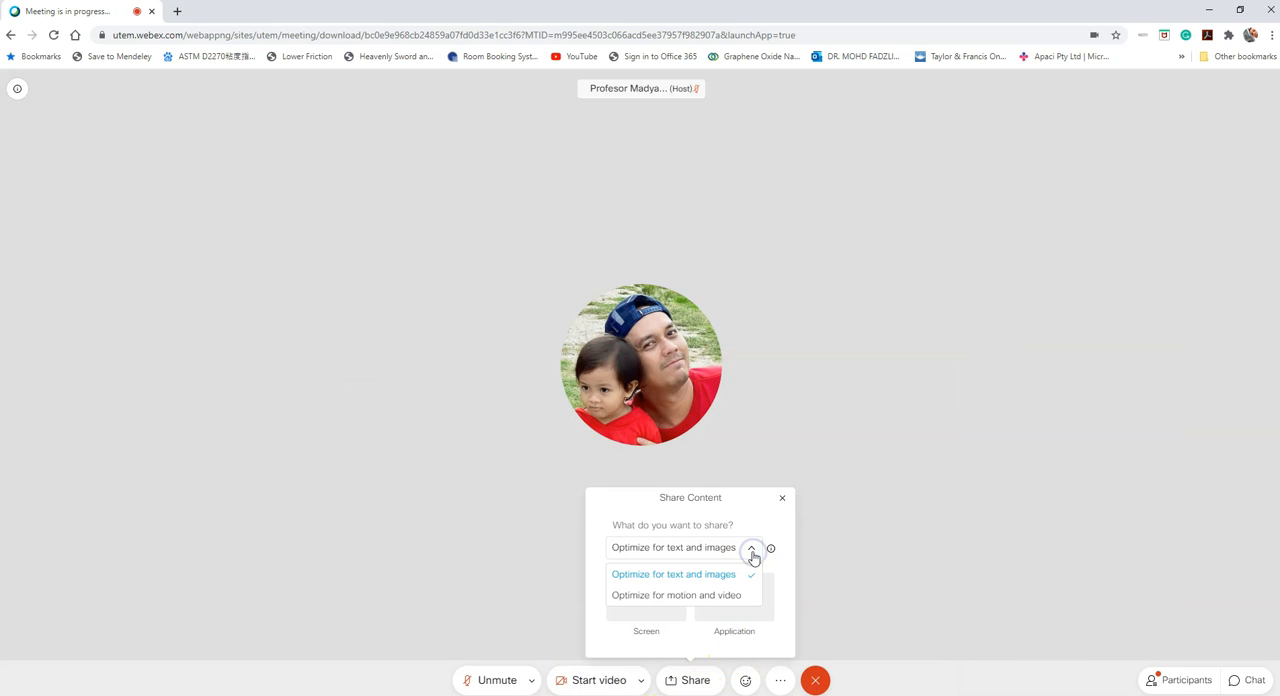
{"action": "left_click", "coordinate": [752, 548]}
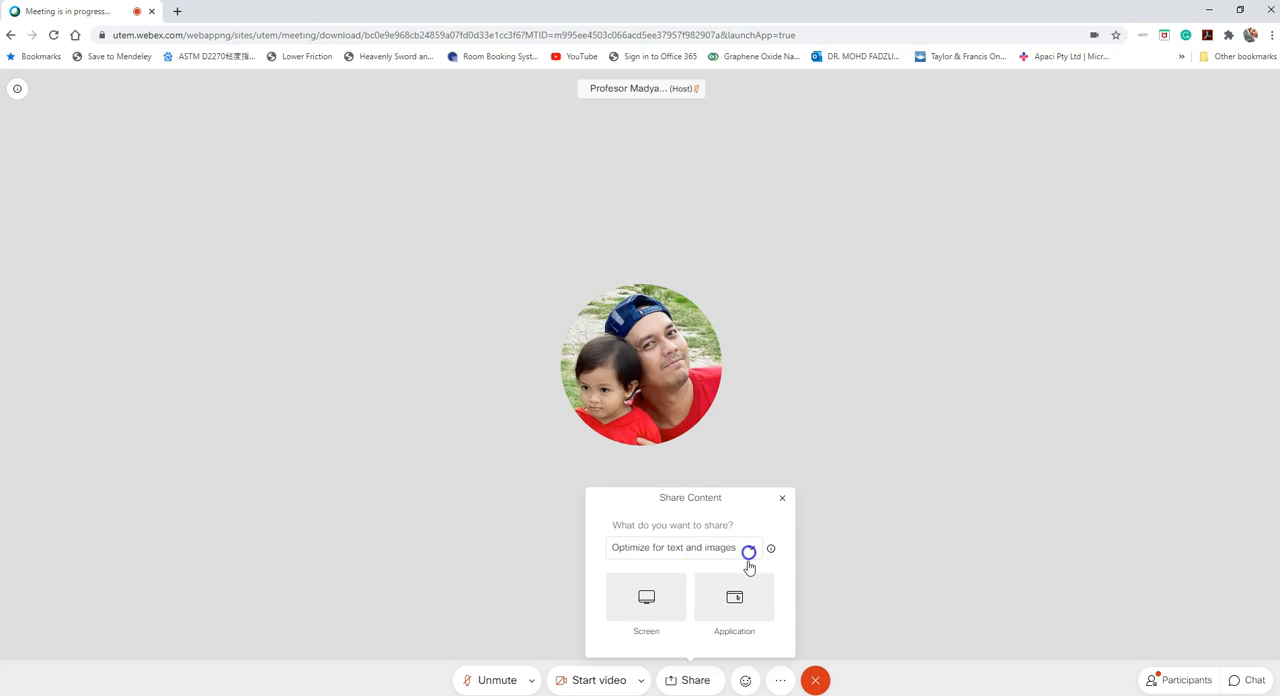
{"action": "left_click", "coordinate": [734, 596]}
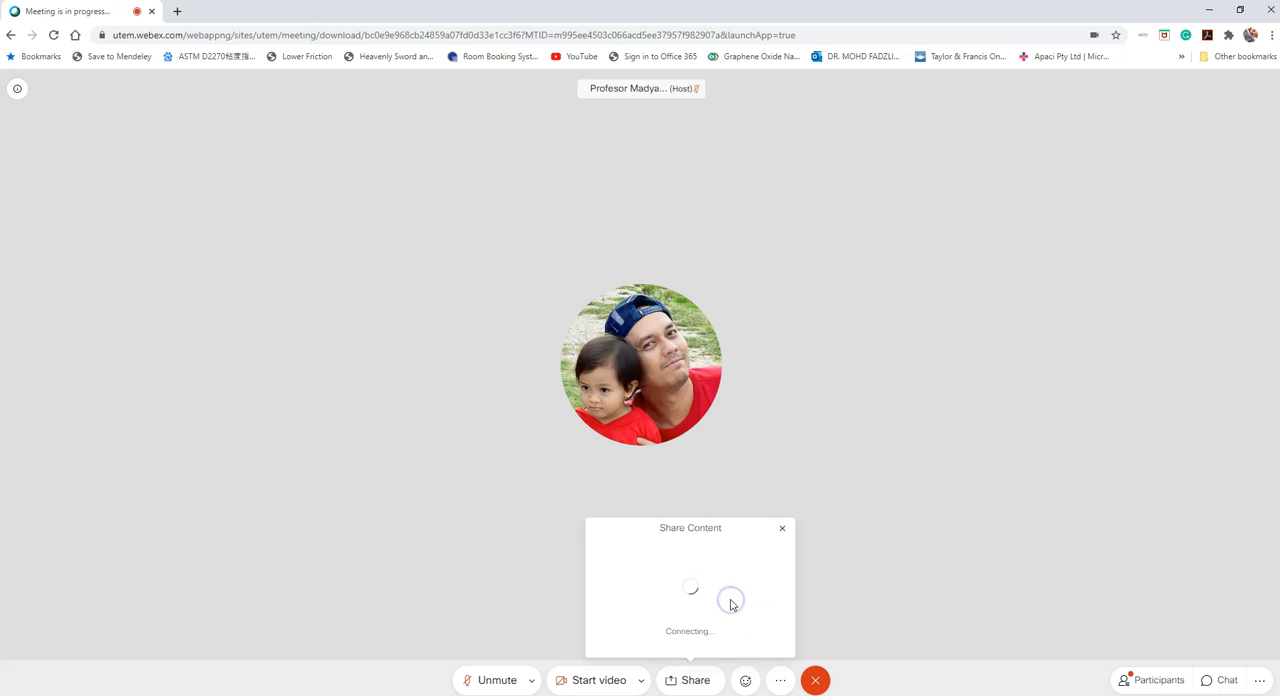
{"action": "left_click", "coordinate": [688, 680]}
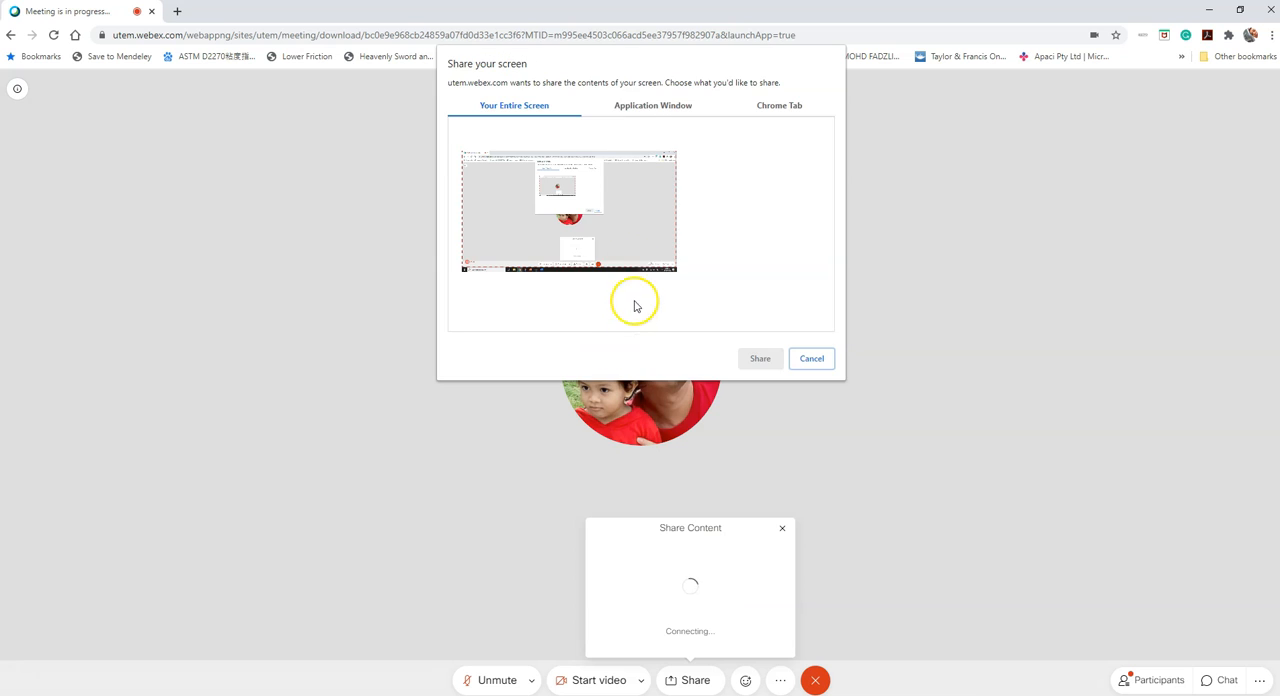
Select the Chapter 3b PowerPoint window under Application Window in the share picker
{"action": "left_click", "coordinate": [652, 104]}
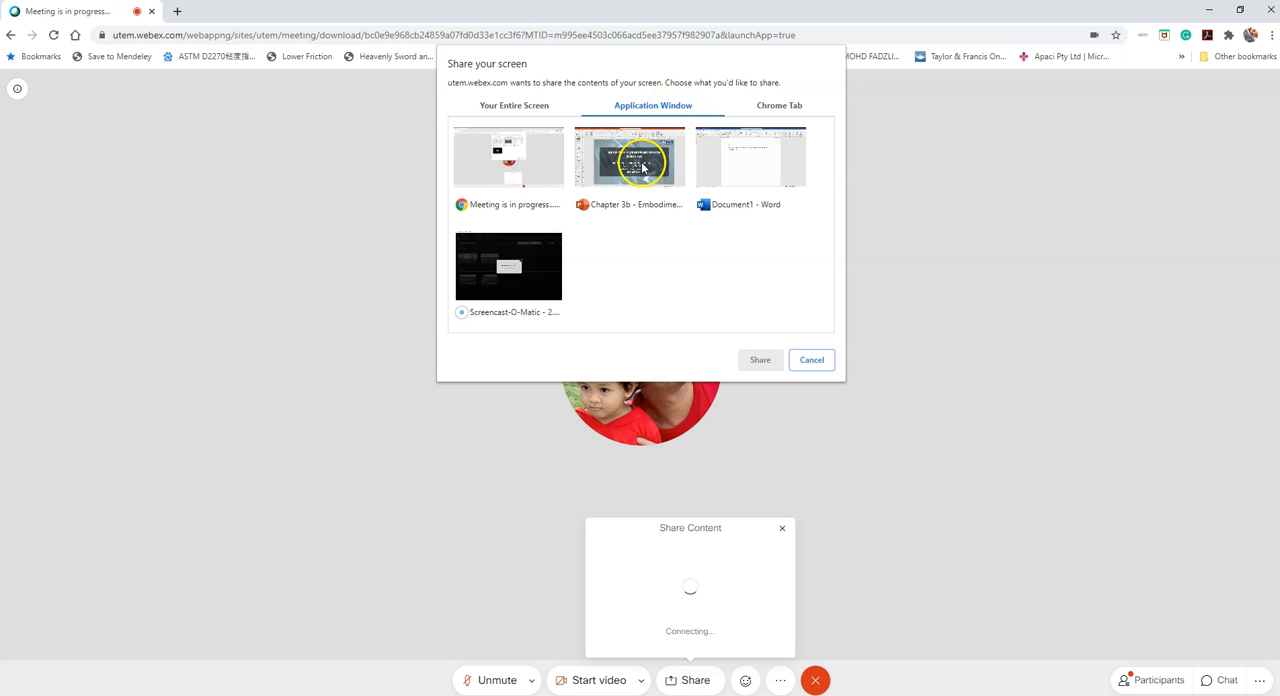
{"action": "left_click", "coordinate": [628, 160]}
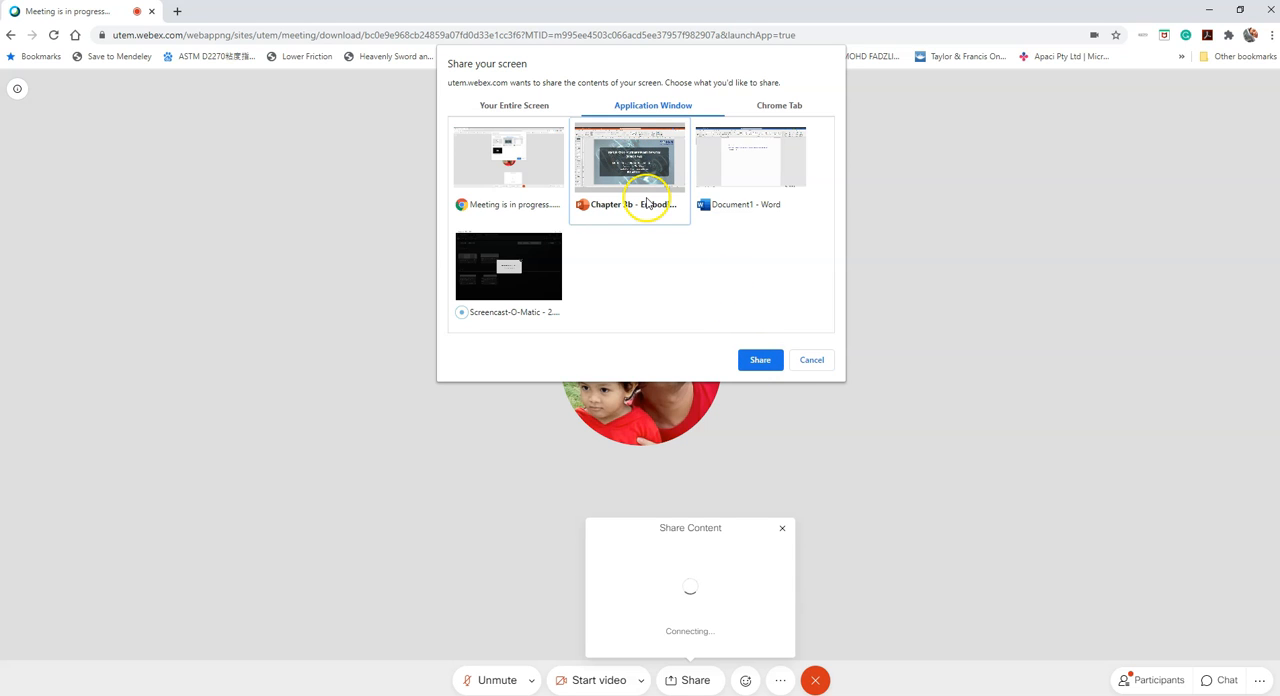
Share the chosen PowerPoint presentation window with the meeting
{"action": "left_click", "coordinate": [760, 360]}
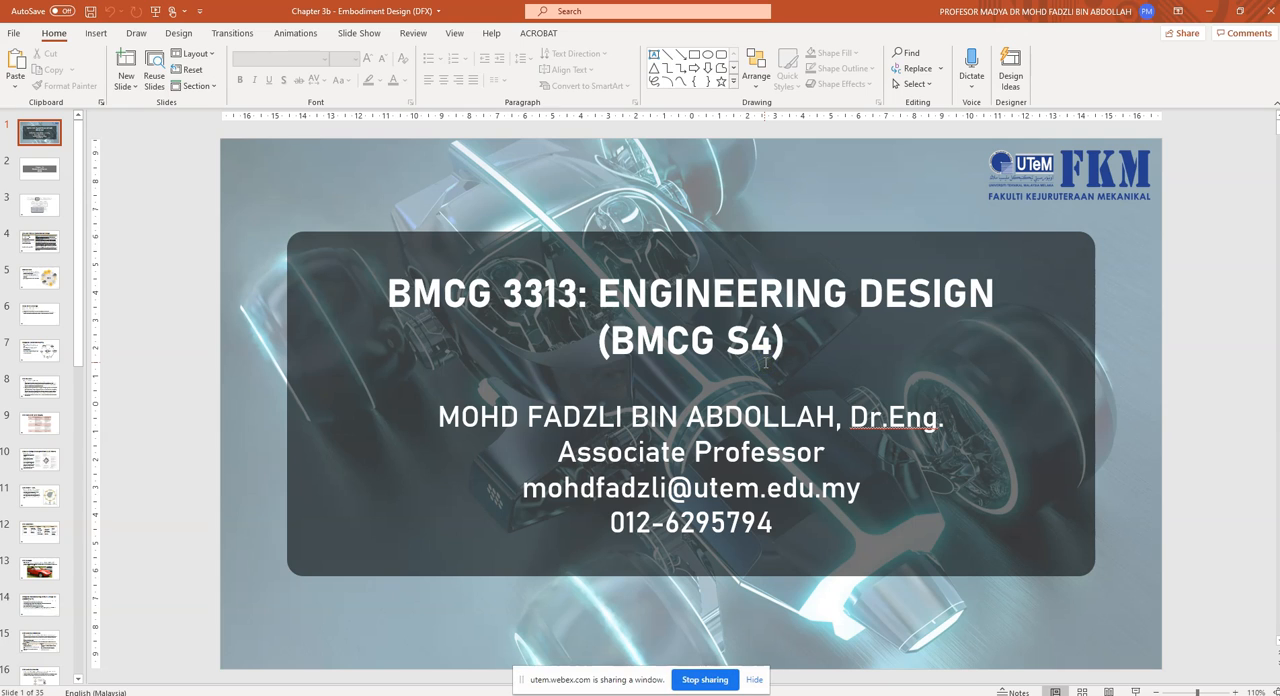
{"action": "mouse_move", "coordinate": [462, 370]}
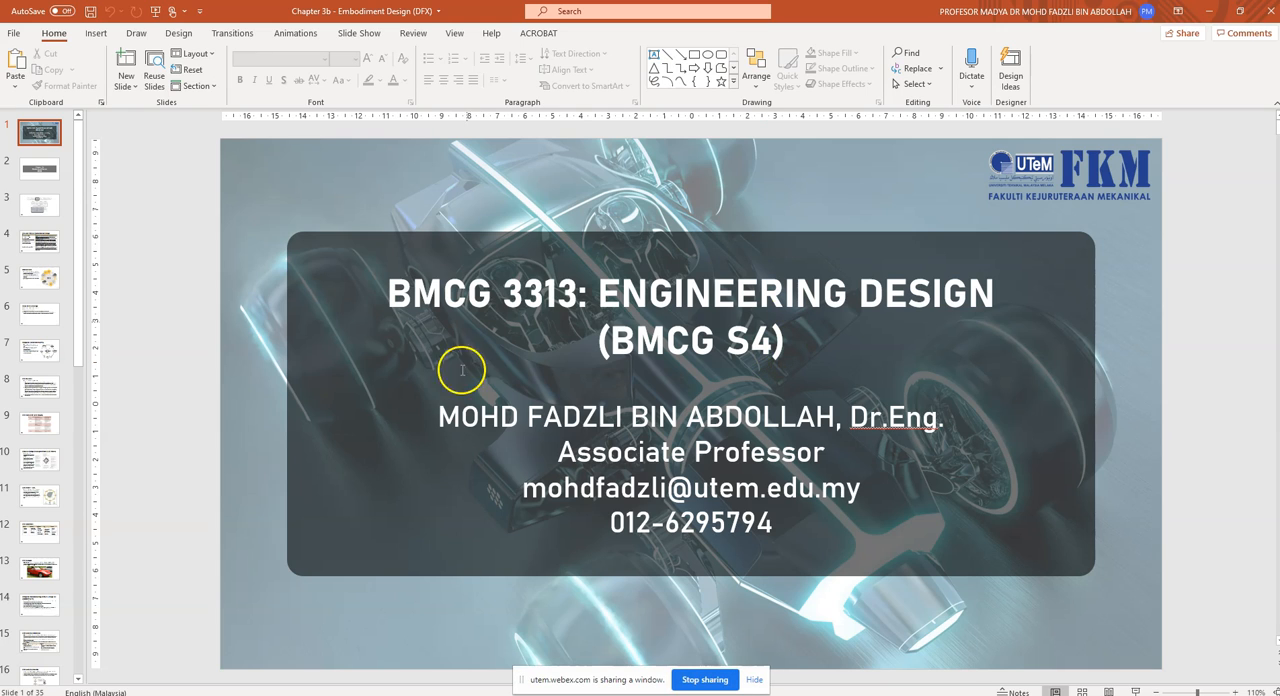
{"action": "mouse_move", "coordinate": [700, 252]}
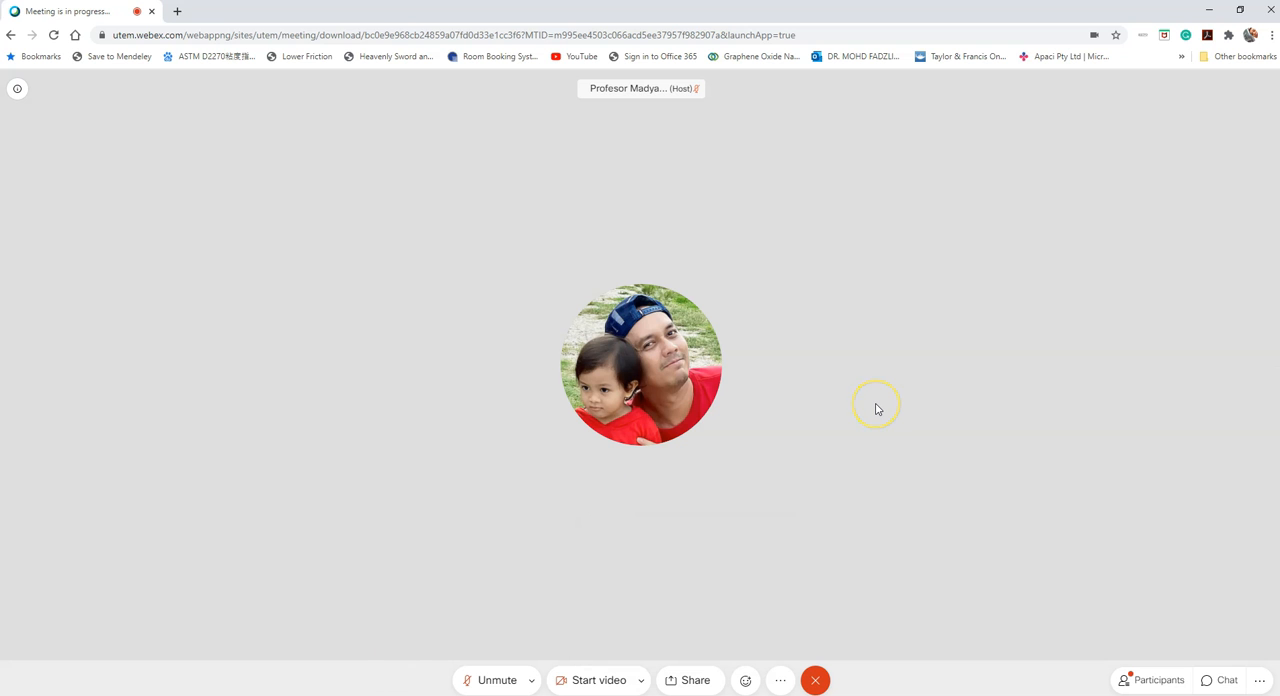
{"action": "mouse_move", "coordinate": [840, 444]}
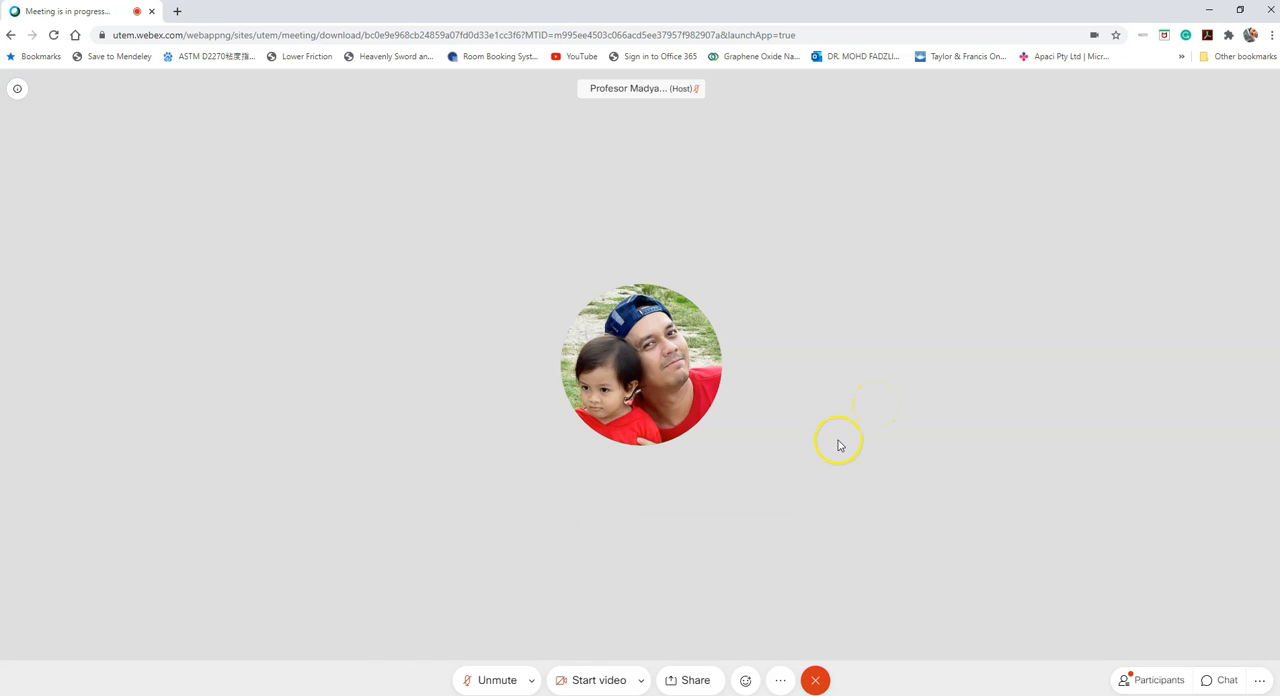